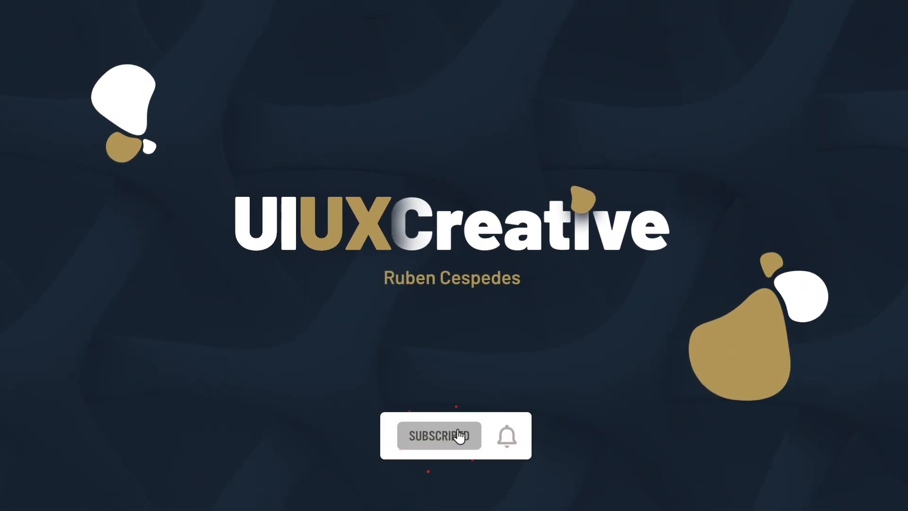
Step: Browse the document's Assets library and the artboard's Layers list
{"action": "left_click", "coordinate": [438, 436]}
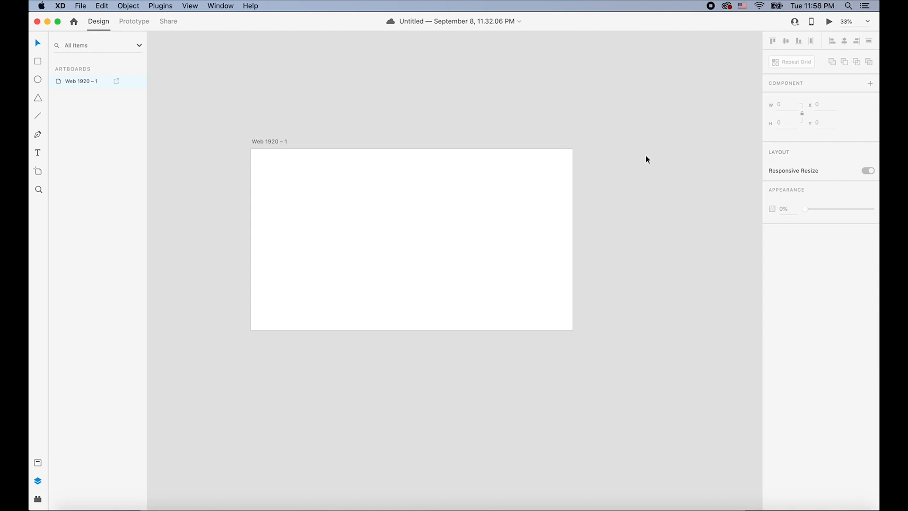
{"action": "mouse_move", "coordinate": [694, 184]}
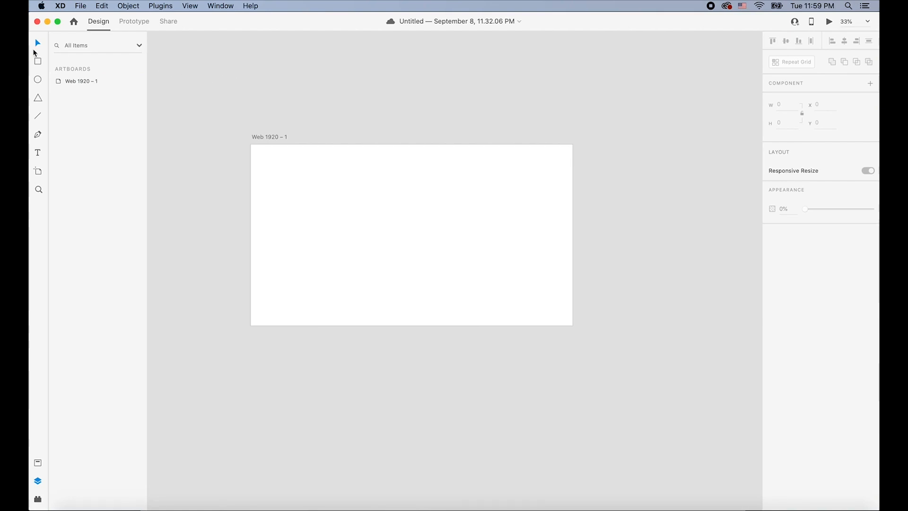
{"action": "mouse_move", "coordinate": [38, 44]}
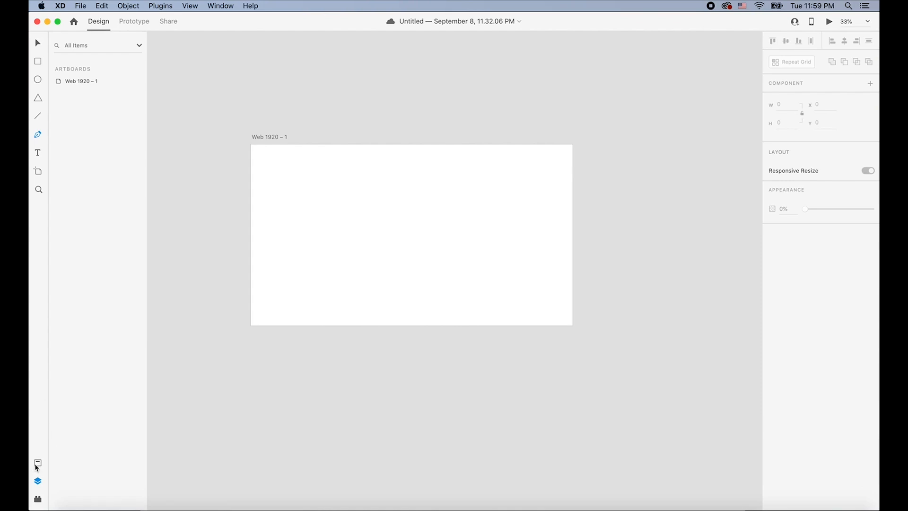
{"action": "mouse_move", "coordinate": [51, 447]}
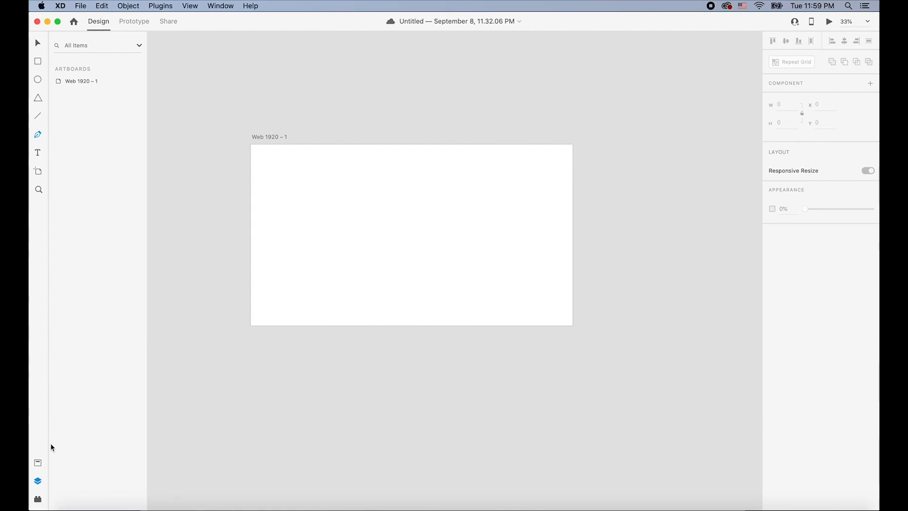
{"action": "mouse_move", "coordinate": [38, 499]}
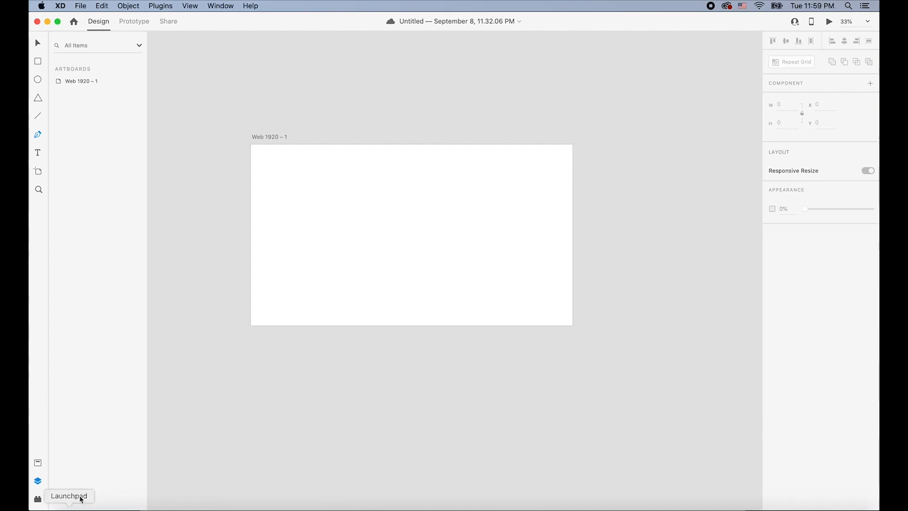
{"action": "left_click", "coordinate": [38, 463]}
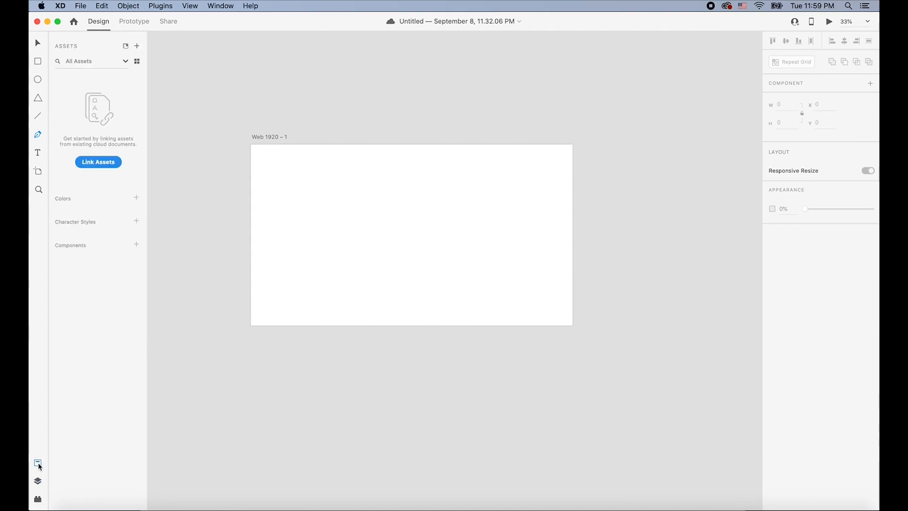
{"action": "left_click", "coordinate": [38, 466]}
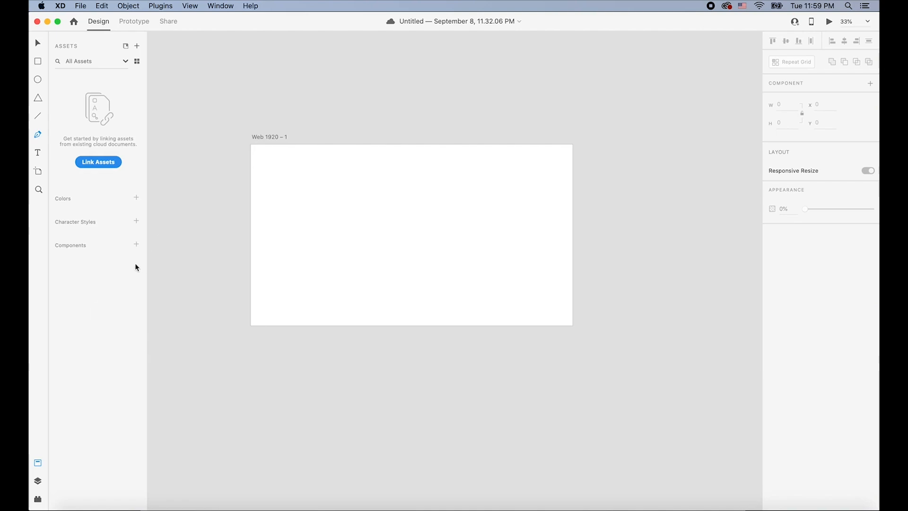
{"action": "mouse_move", "coordinate": [185, 271]}
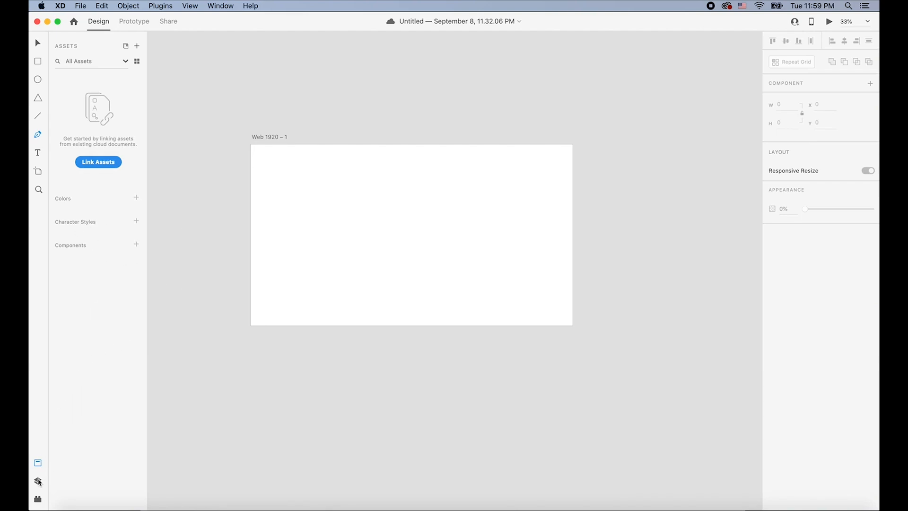
{"action": "left_click", "coordinate": [38, 481]}
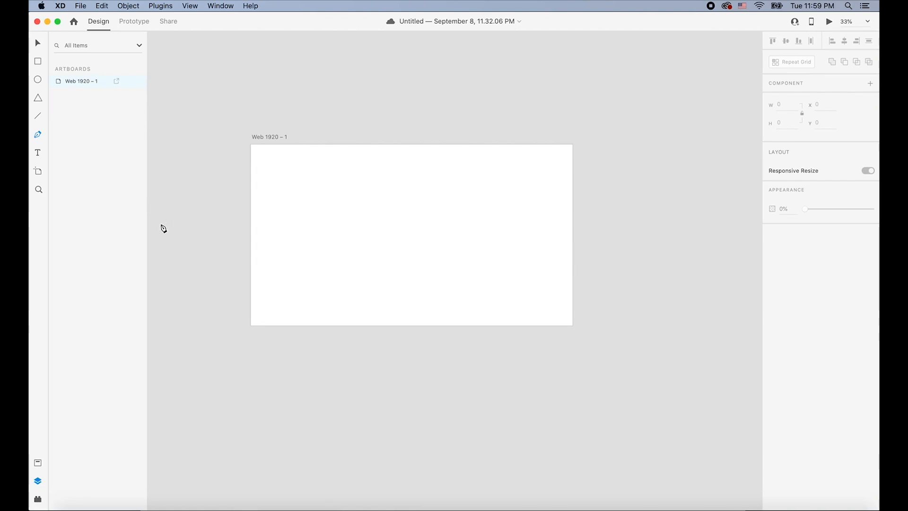
Step: Draw the first red square on the left side of the Web 1920 – 1 artboard
{"action": "left_click", "coordinate": [38, 62]}
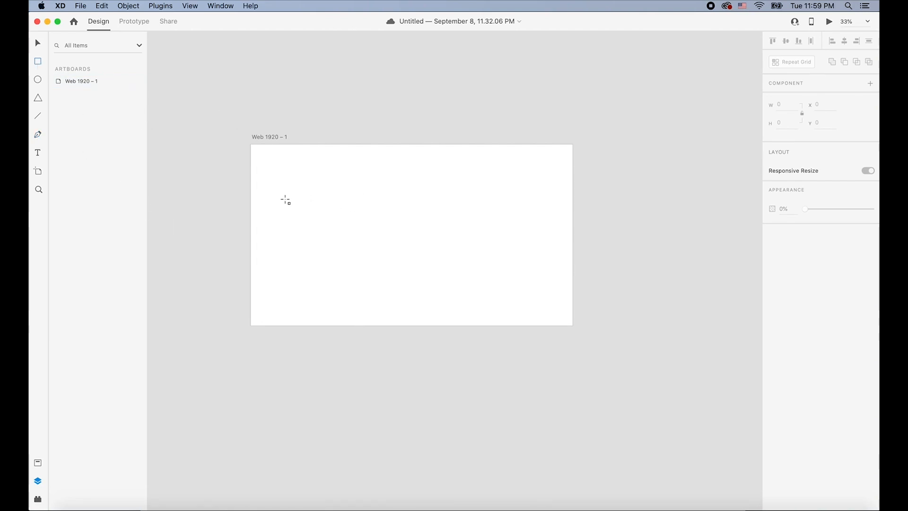
{"action": "left_click_drag", "start_coordinate": [277, 189], "coordinate": [361, 273]}
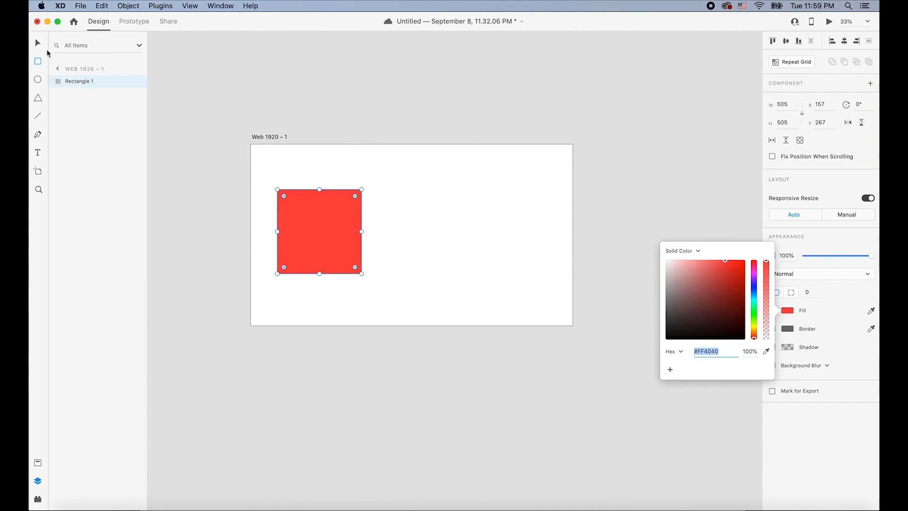
{"action": "left_click", "coordinate": [320, 236]}
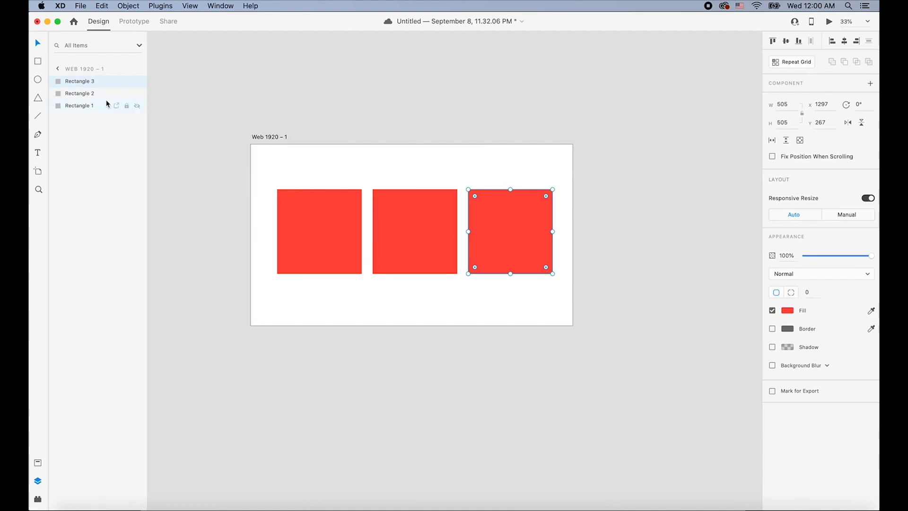
{"action": "left_click", "coordinate": [137, 81]}
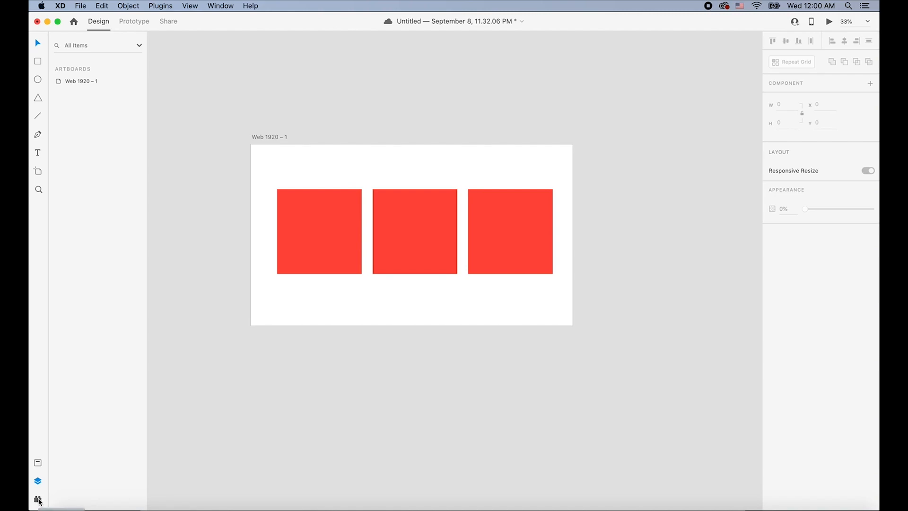
Step: Launch the Icons 4 Design plugin and search its icons for 'arrow'
{"action": "left_click", "coordinate": [38, 500]}
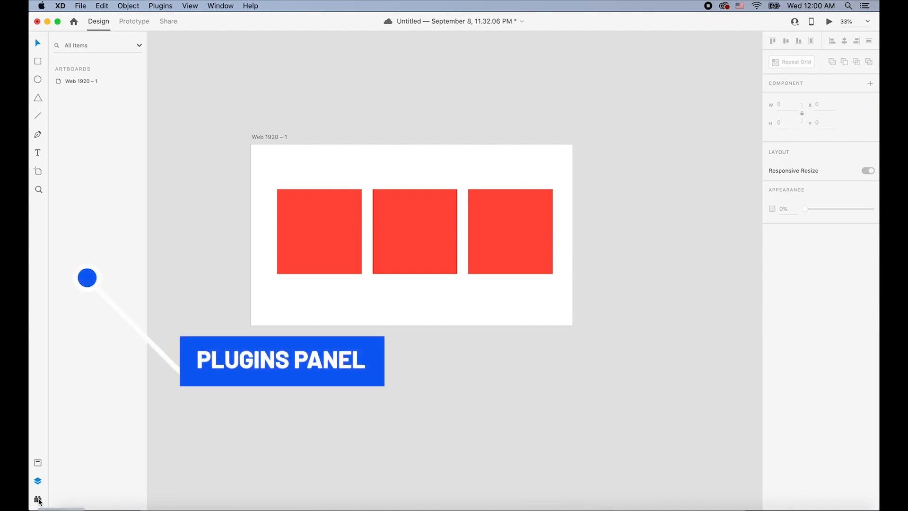
{"action": "left_click", "coordinate": [38, 500]}
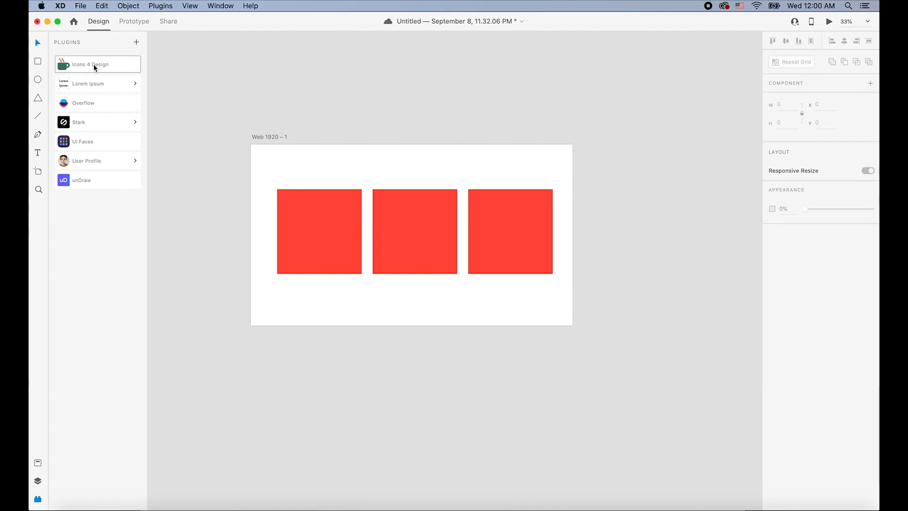
{"action": "left_click", "coordinate": [97, 64]}
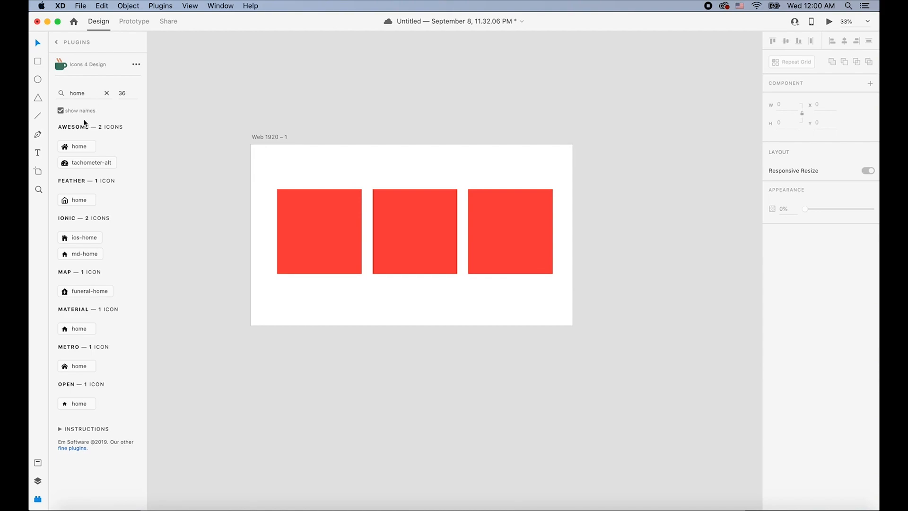
{"action": "left_click", "coordinate": [81, 93]}
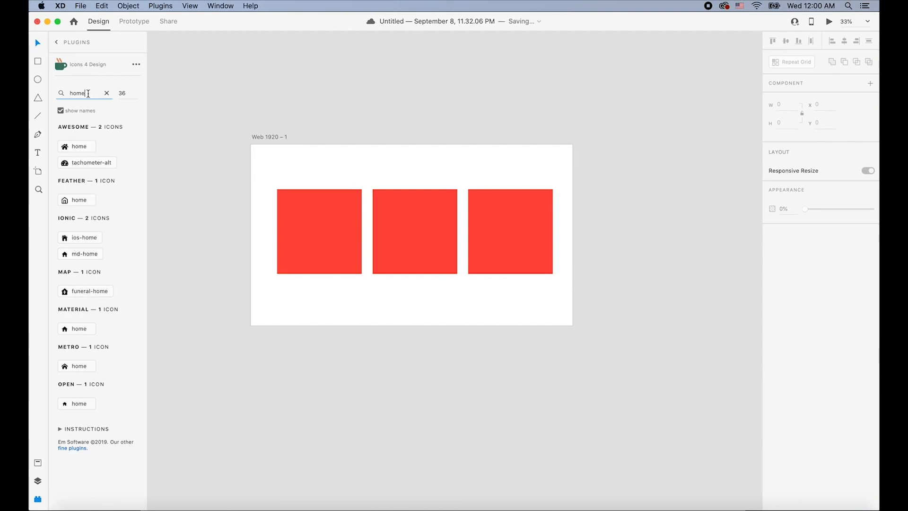
{"action": "left_click", "coordinate": [106, 93]}
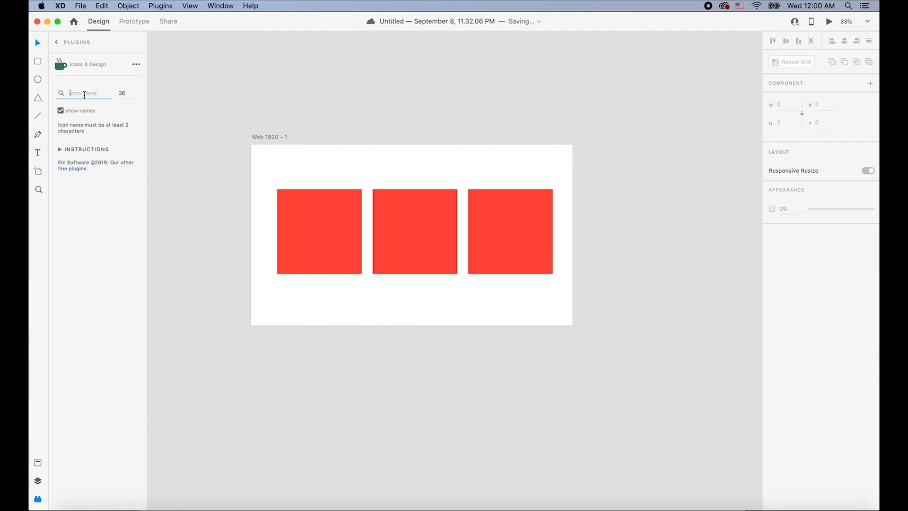
{"action": "type", "text": "arrow"}
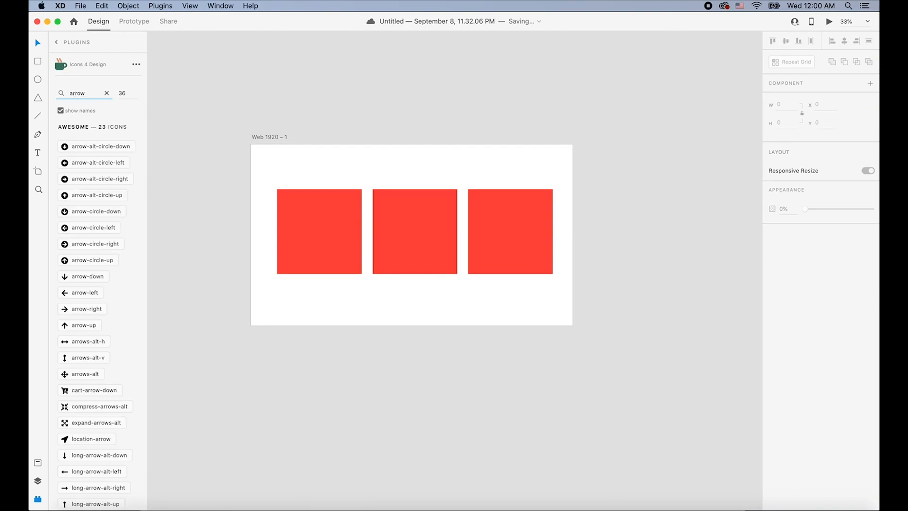
{"action": "scroll", "scroll_direction": "down", "scroll_amount": 3}
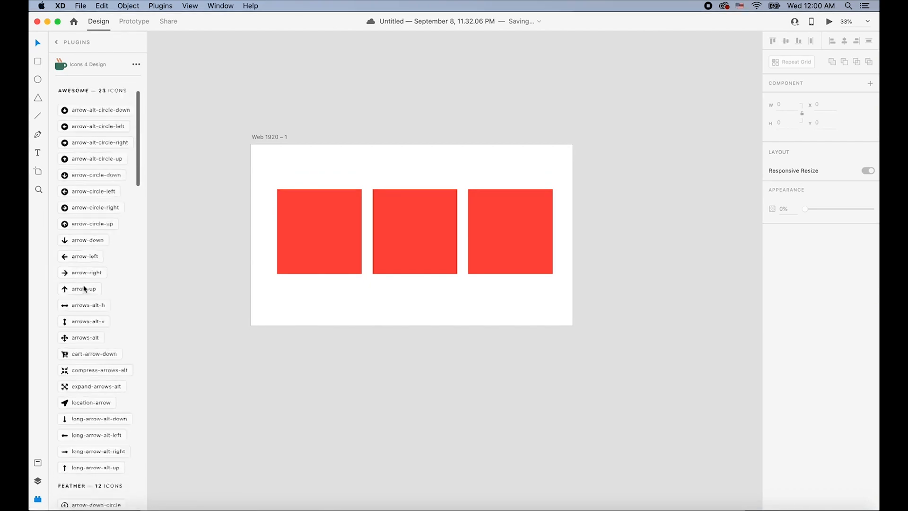
{"action": "scroll", "scroll_direction": "down", "scroll_amount": 3}
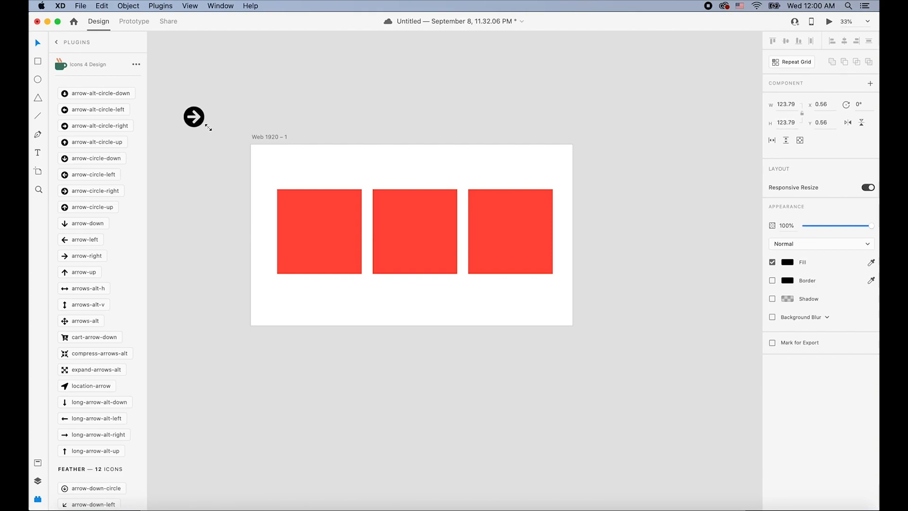
Step: Drag the arrow-circle-right icon into the centre of the first square
{"action": "left_click_drag", "start_coordinate": [194, 117], "coordinate": [318, 184]}
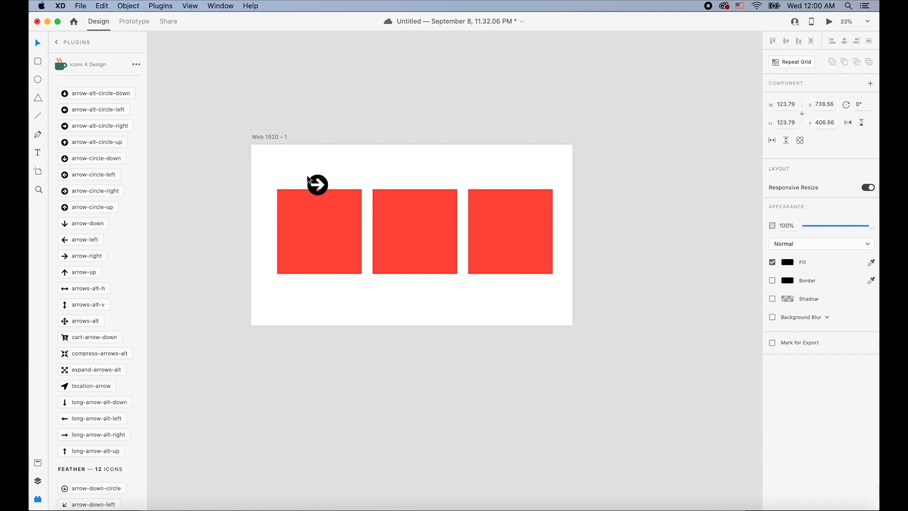
{"action": "left_click_drag", "start_coordinate": [318, 184], "coordinate": [317, 230]}
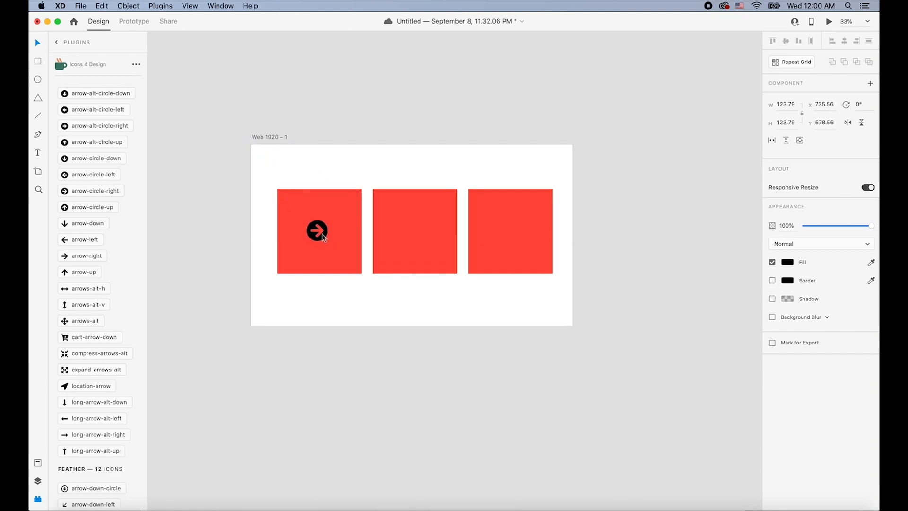
{"action": "left_click", "coordinate": [317, 231]}
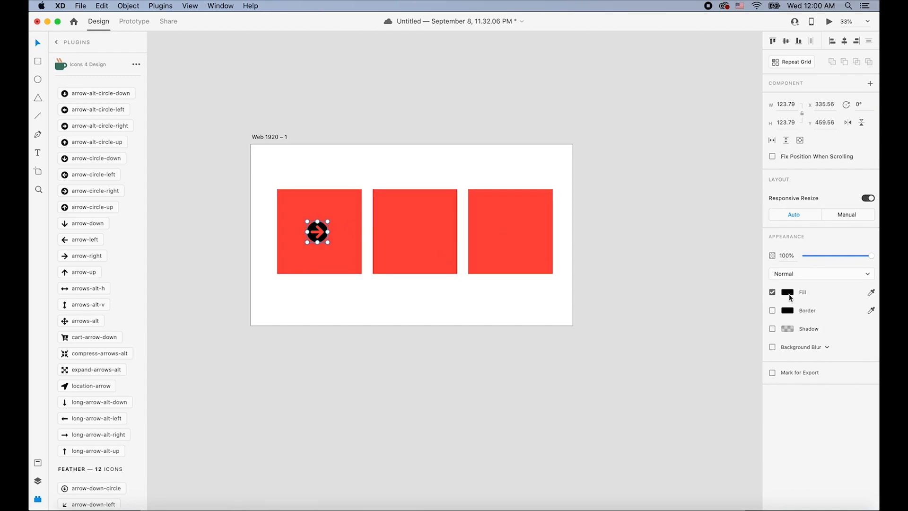
{"action": "left_click", "coordinate": [787, 291]}
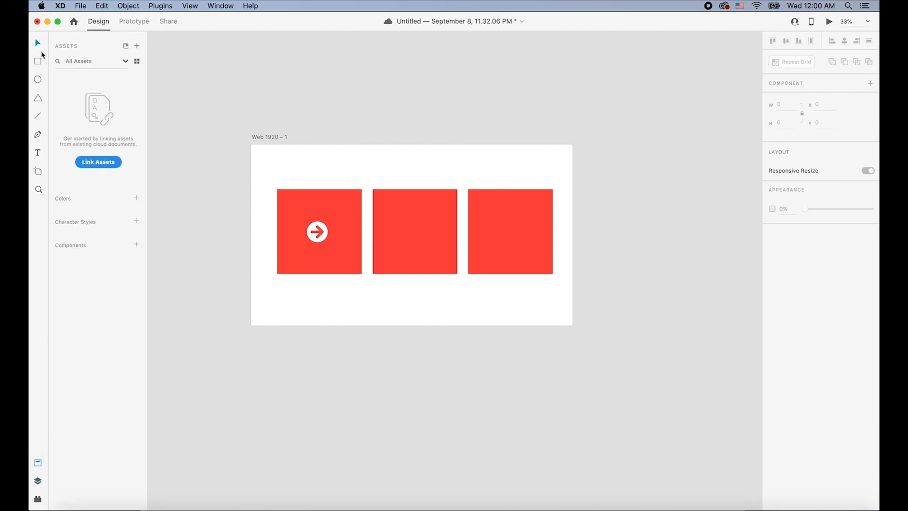
{"action": "mouse_move", "coordinate": [34, 227]}
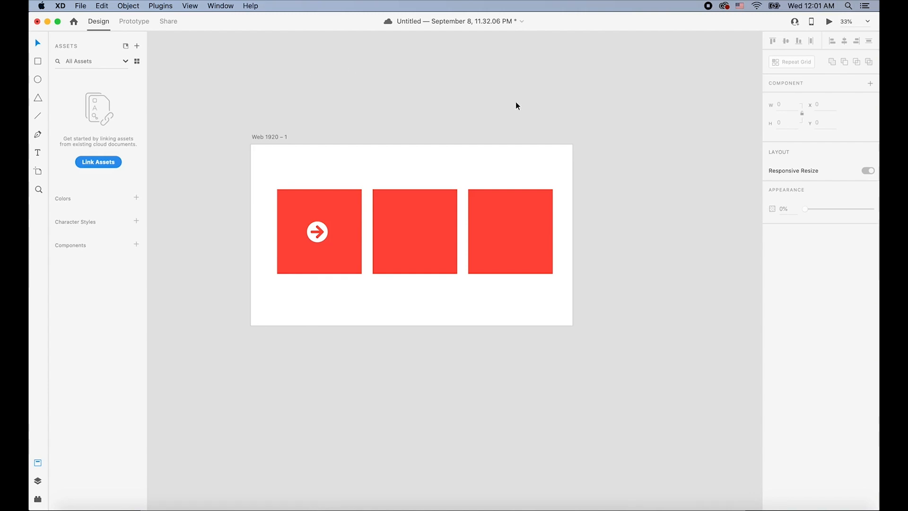
{"action": "mouse_move", "coordinate": [781, 80]}
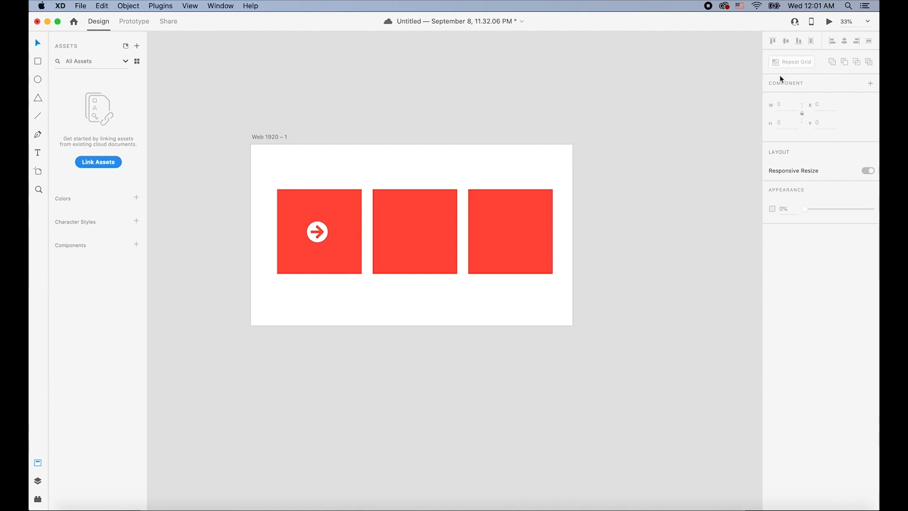
Step: Select the rightmost red square on the artboard
{"action": "left_click", "coordinate": [510, 232]}
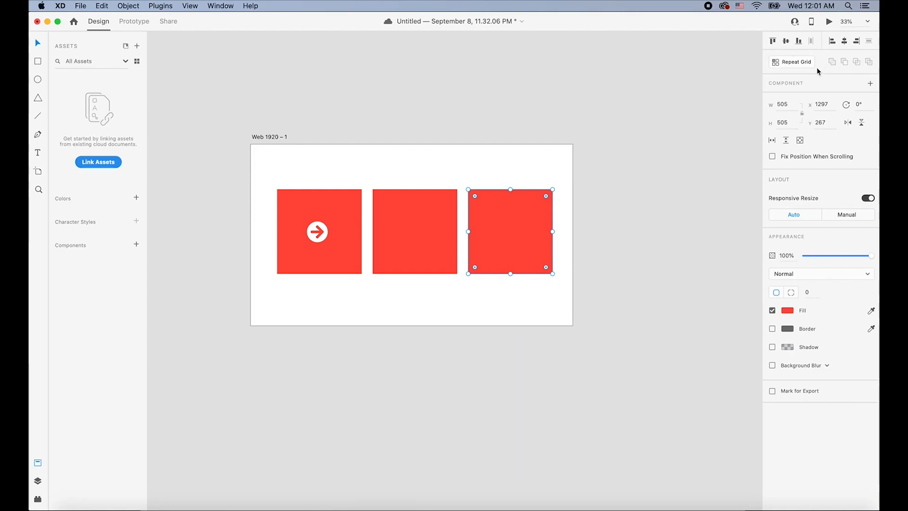
Step: Tilt the right-hand red square, then rotate it back to about 1°
{"action": "left_click", "coordinate": [783, 104]}
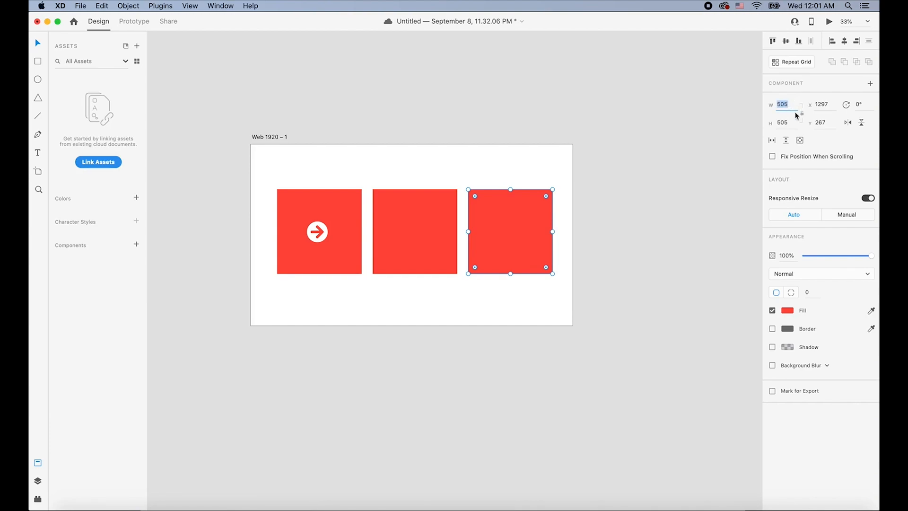
{"action": "mouse_move", "coordinate": [605, 166]}
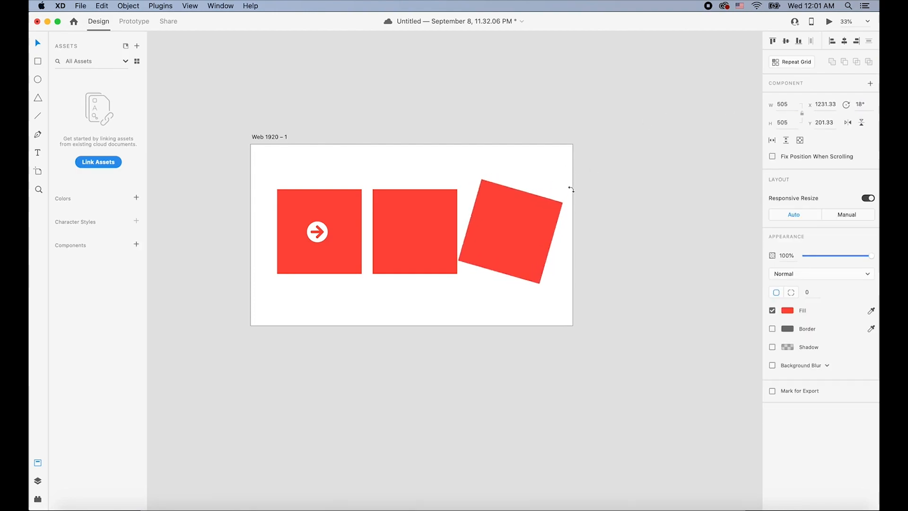
{"action": "left_click_drag", "start_coordinate": [569, 188], "coordinate": [560, 194]}
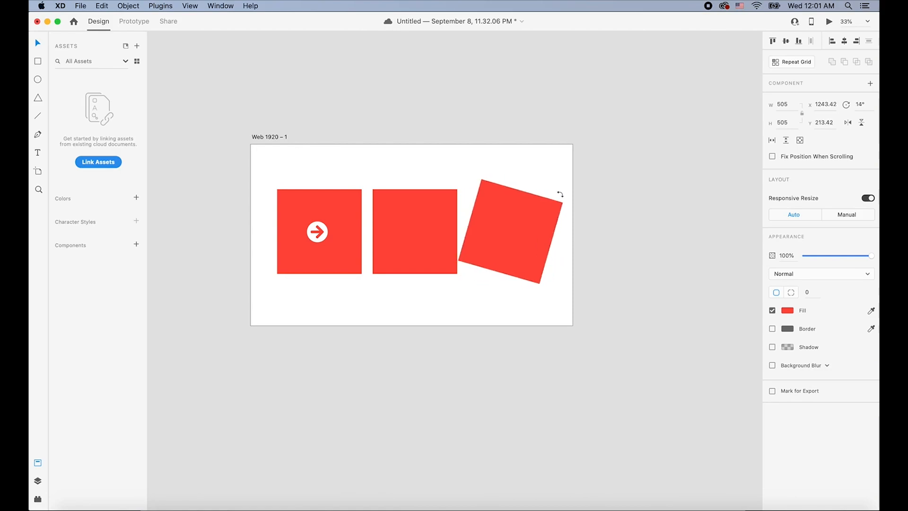
{"action": "left_click_drag", "start_coordinate": [560, 193], "coordinate": [553, 184]}
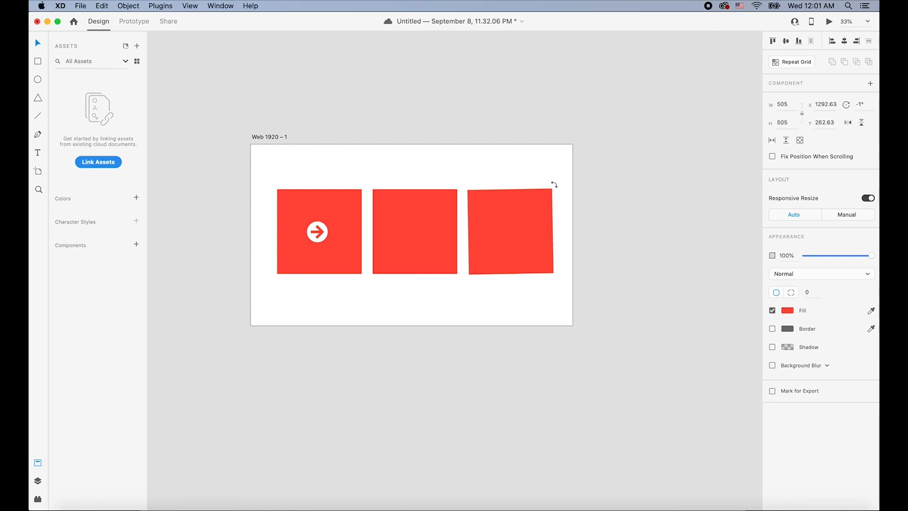
{"action": "left_click", "coordinate": [414, 232]}
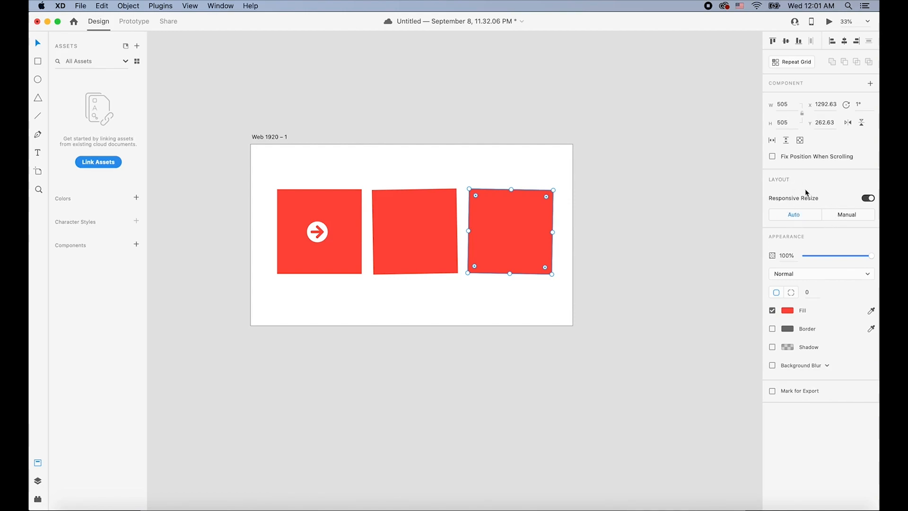
{"action": "mouse_move", "coordinate": [802, 201]}
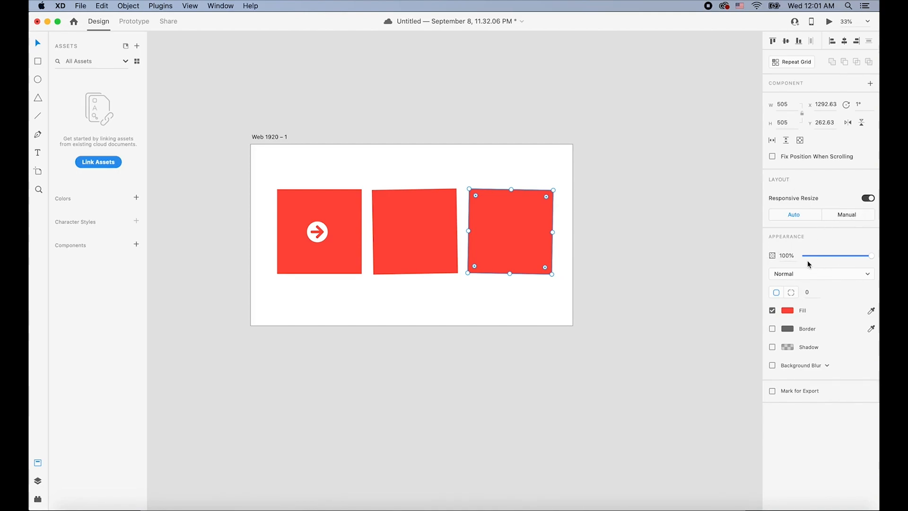
{"action": "left_click_drag", "start_coordinate": [869, 255], "coordinate": [831, 255]}
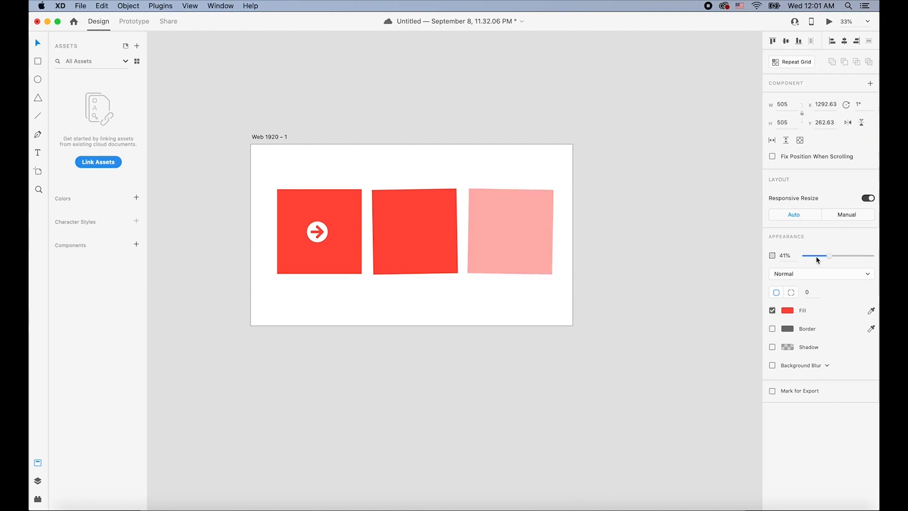
{"action": "left_click_drag", "start_coordinate": [828, 256], "coordinate": [872, 256]}
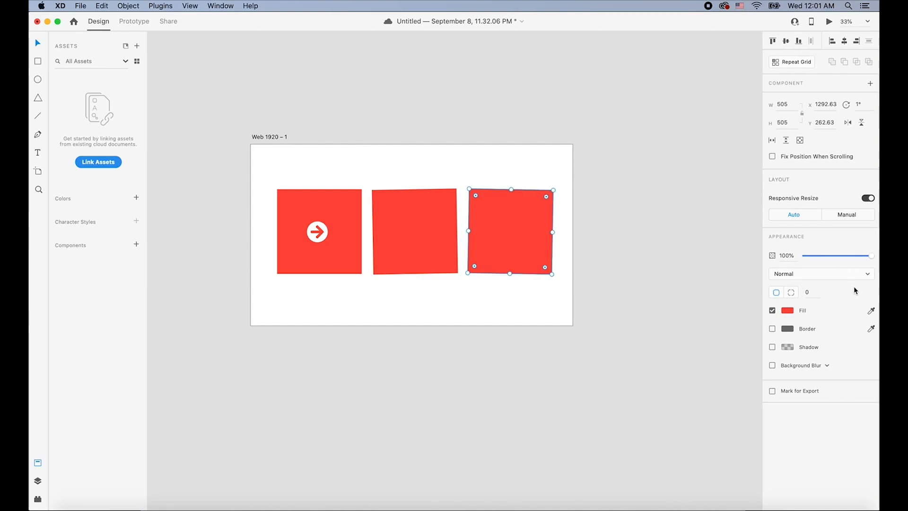
{"action": "mouse_move", "coordinate": [488, 218]}
{"action": "type", "text": "UIUX CREATIVE"}
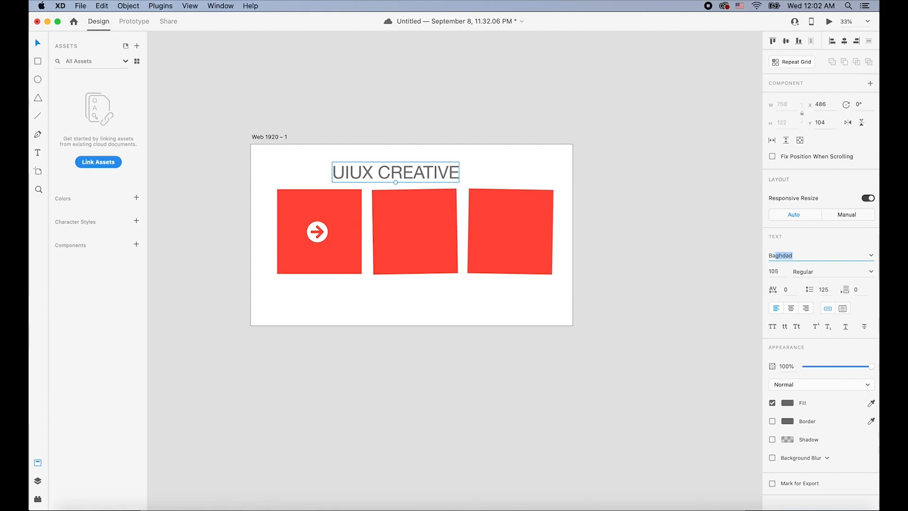
Step: Set the UIUX CREATIVE heading in Barlow with Medium weight
{"action": "left_click", "coordinate": [816, 255]}
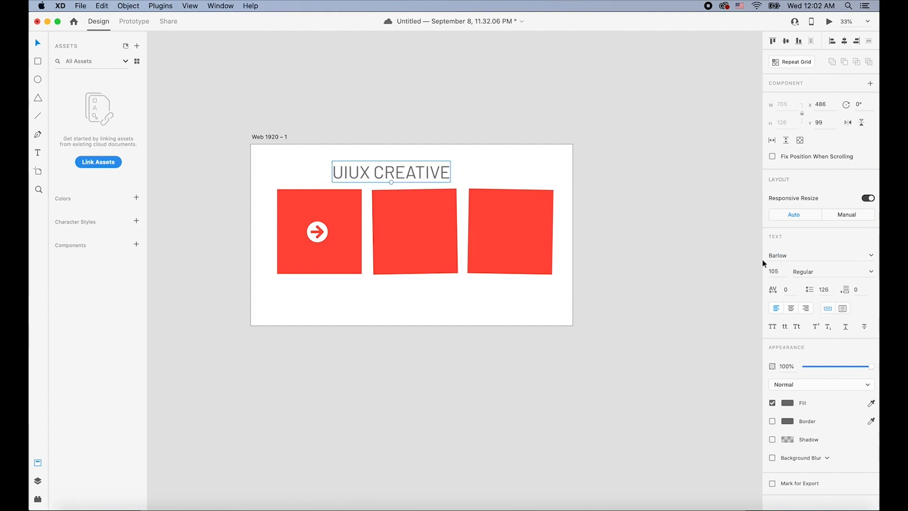
{"action": "left_click", "coordinate": [833, 271]}
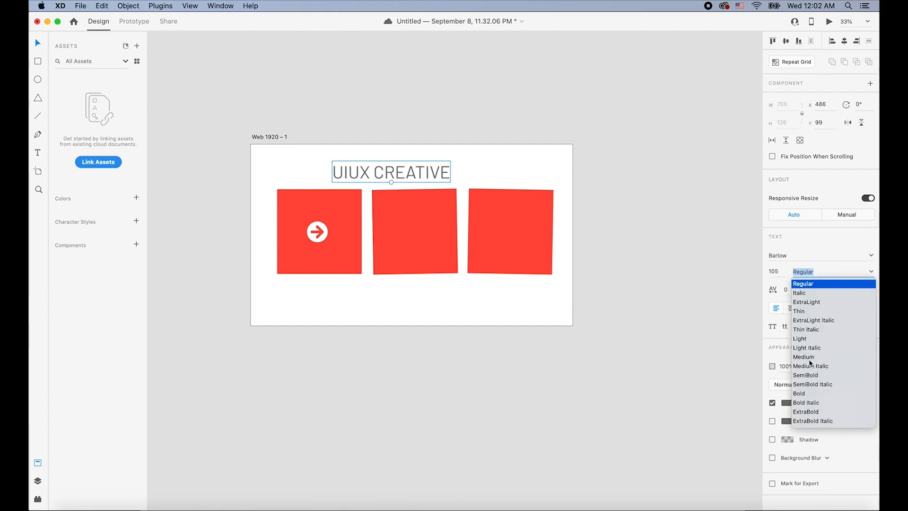
{"action": "left_click", "coordinate": [803, 356]}
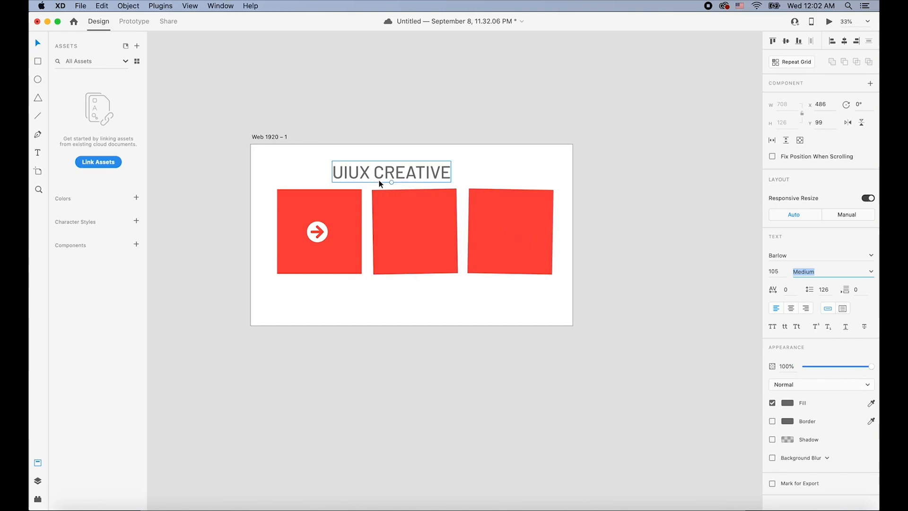
{"action": "left_click", "coordinate": [789, 403]}
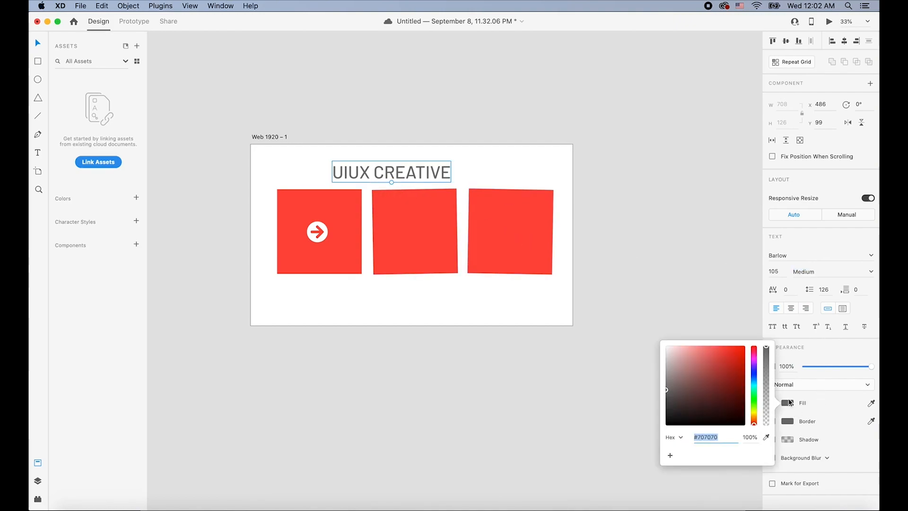
Step: Pick a dark teal fill for the heading using the hue slider and colour field
{"action": "left_click", "coordinate": [729, 363]}
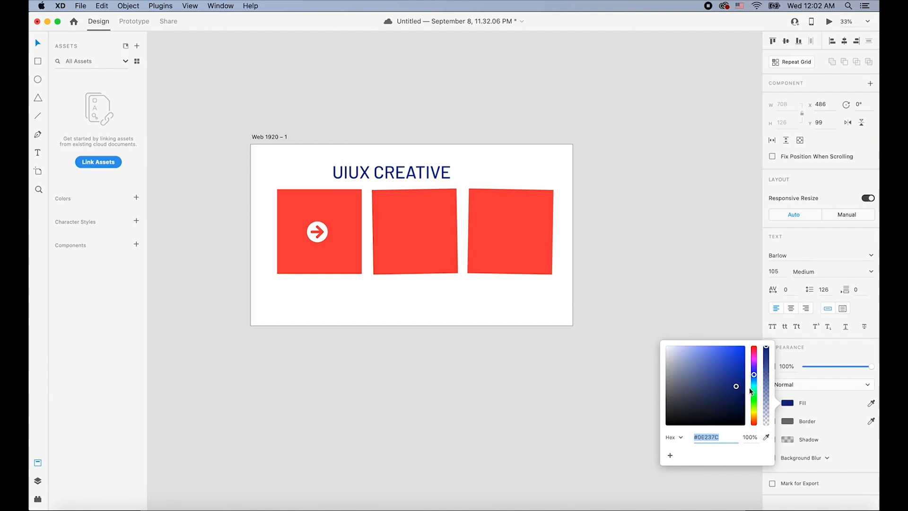
{"action": "left_click", "coordinate": [704, 382]}
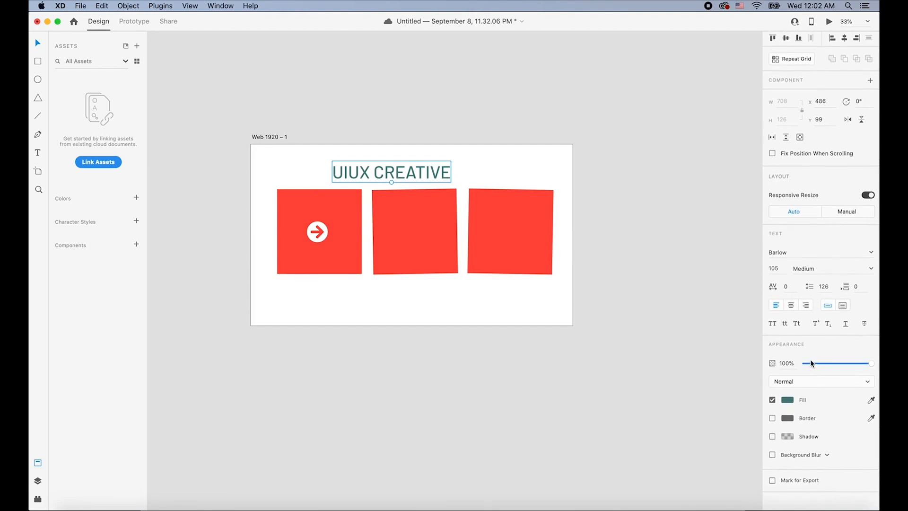
{"action": "left_click", "coordinate": [772, 421]}
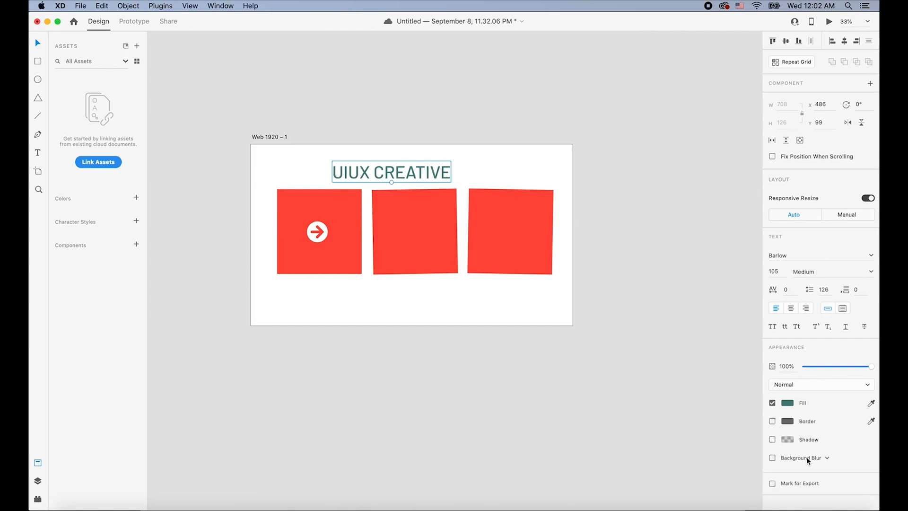
{"action": "left_click", "coordinate": [772, 457]}
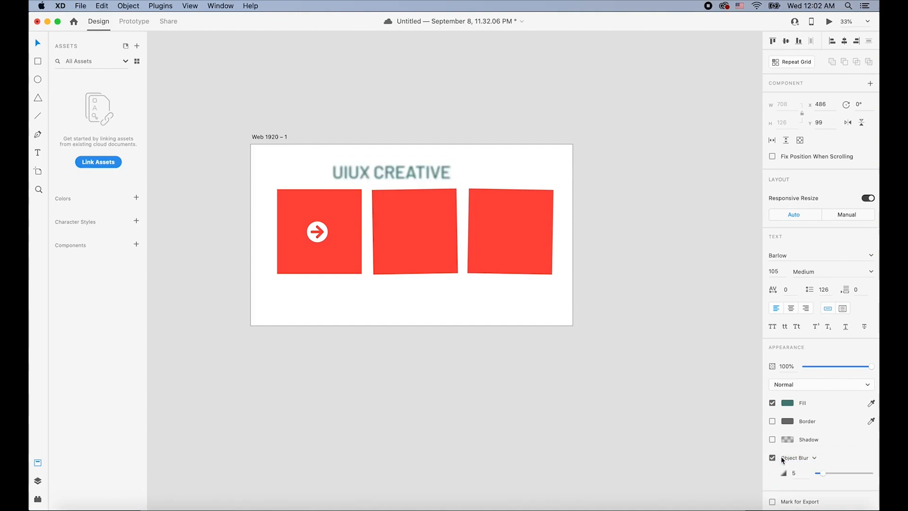
{"action": "left_click_drag", "start_coordinate": [821, 473], "coordinate": [851, 473]}
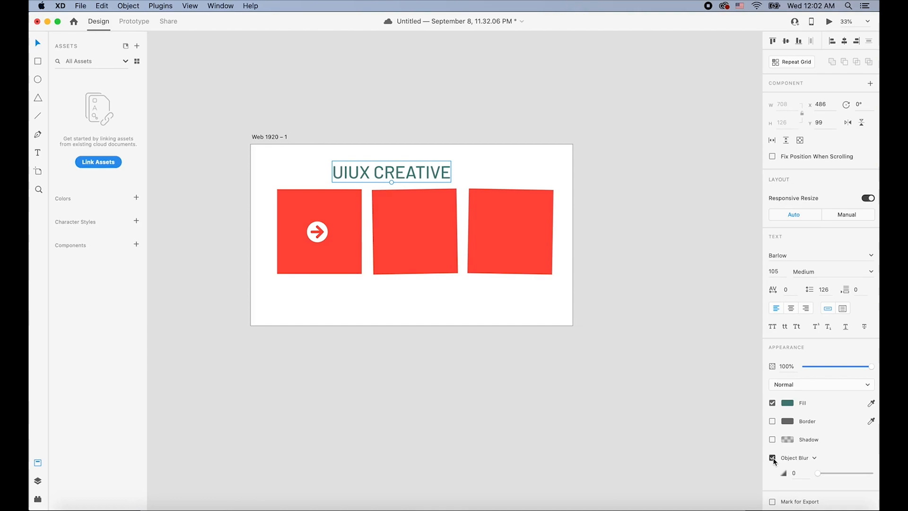
{"action": "left_click", "coordinate": [772, 458]}
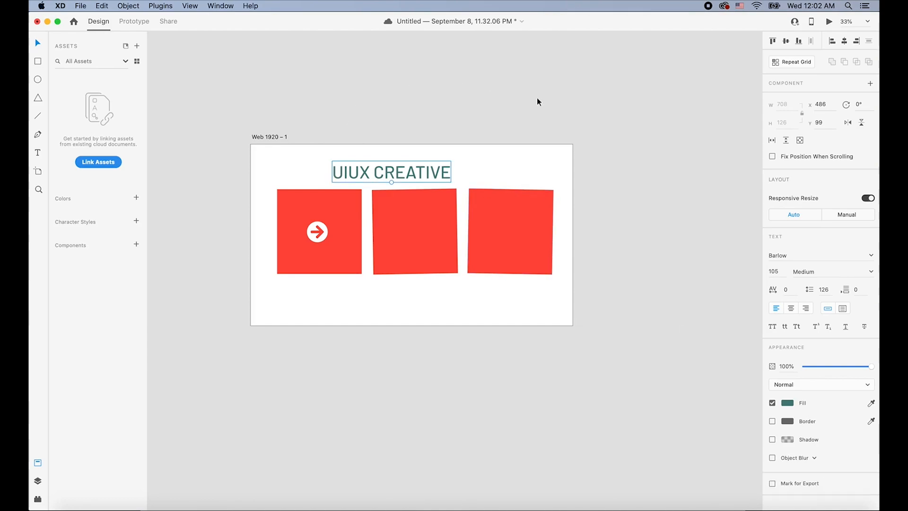
{"action": "mouse_move", "coordinate": [679, 112]}
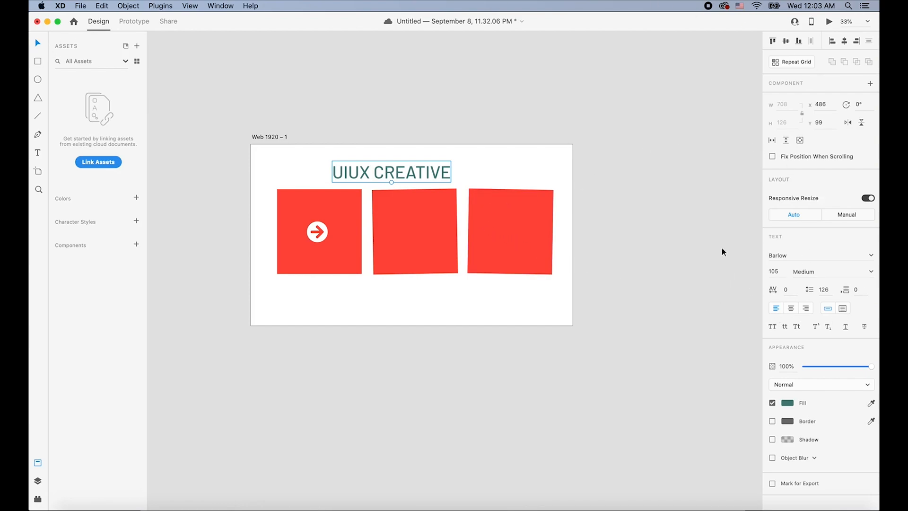
{"action": "mouse_move", "coordinate": [799, 222]}
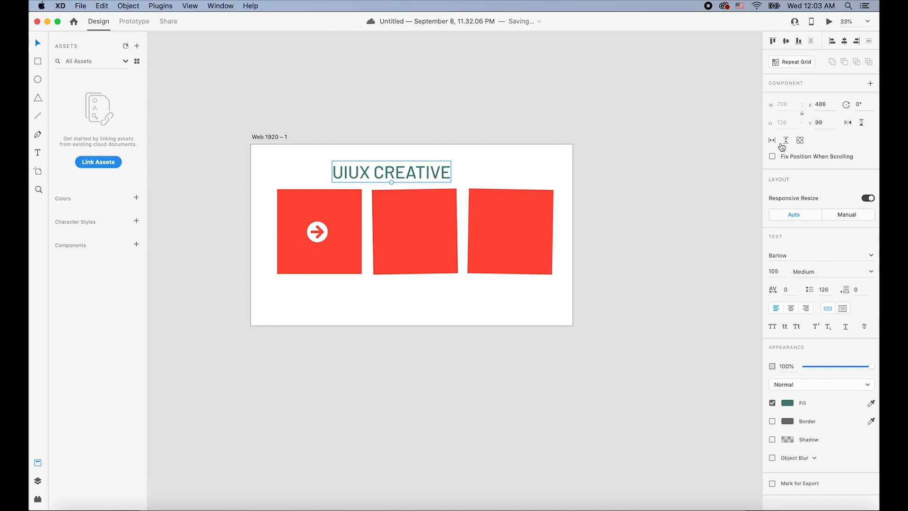
{"action": "mouse_move", "coordinate": [728, 188]}
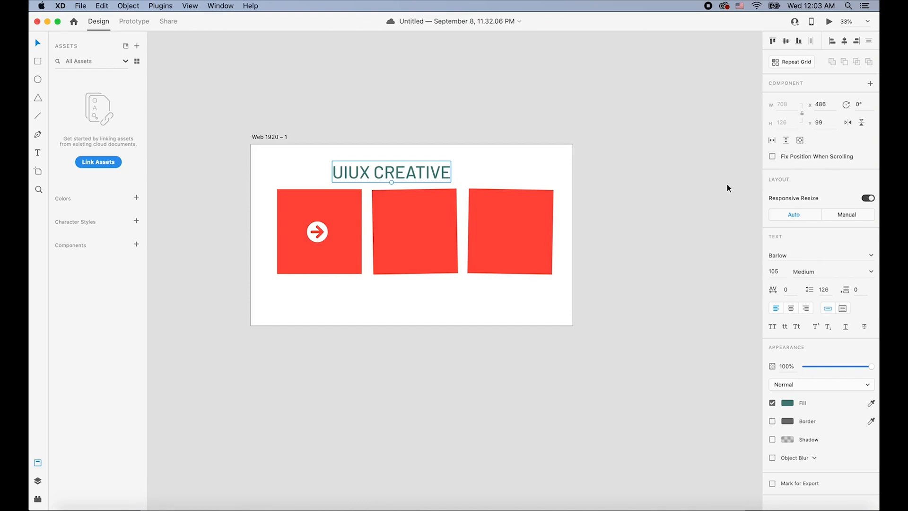
{"action": "mouse_move", "coordinate": [759, 163]}
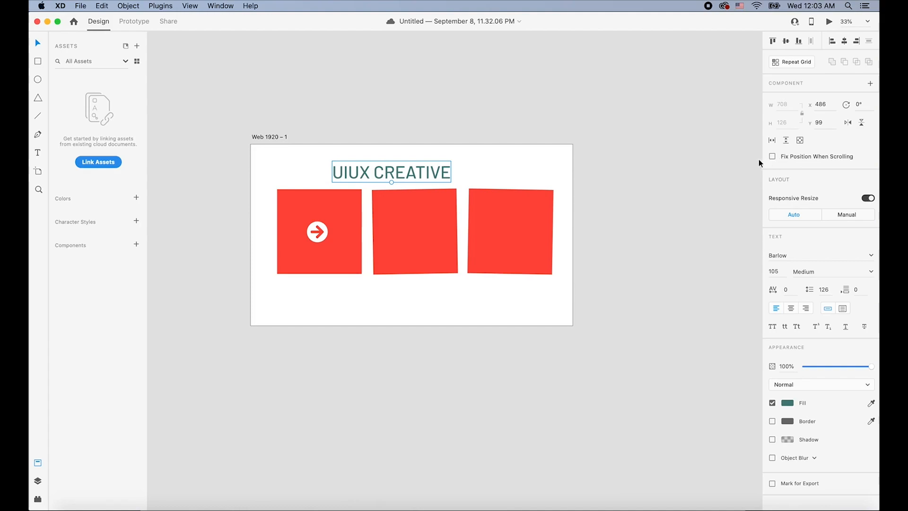
{"action": "mouse_move", "coordinate": [612, 180]}
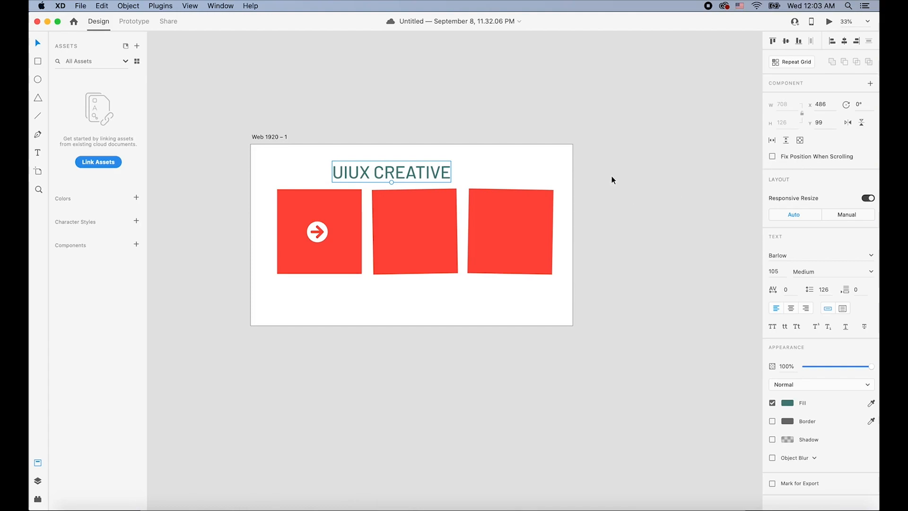
{"action": "mouse_move", "coordinate": [634, 186]}
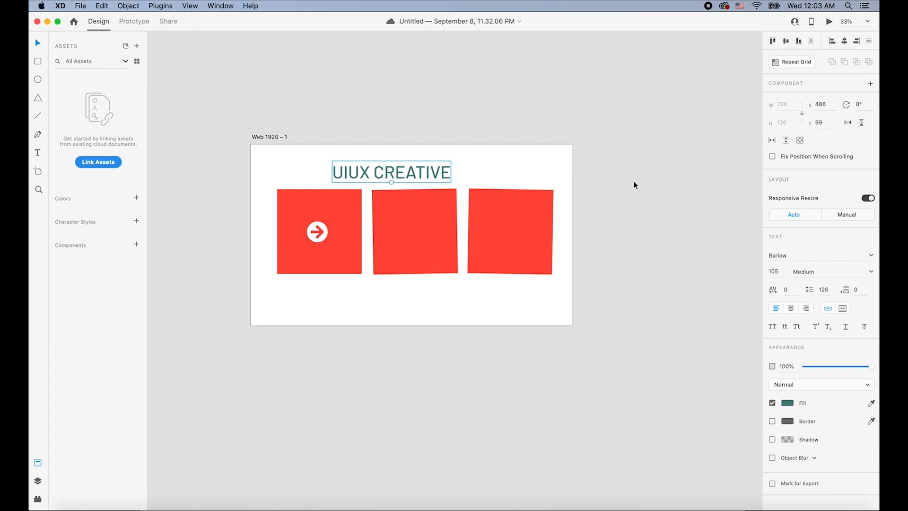
Step: Deselect the heading, click on the artboard, and switch to the Rectangle tool
{"action": "left_click", "coordinate": [590, 269]}
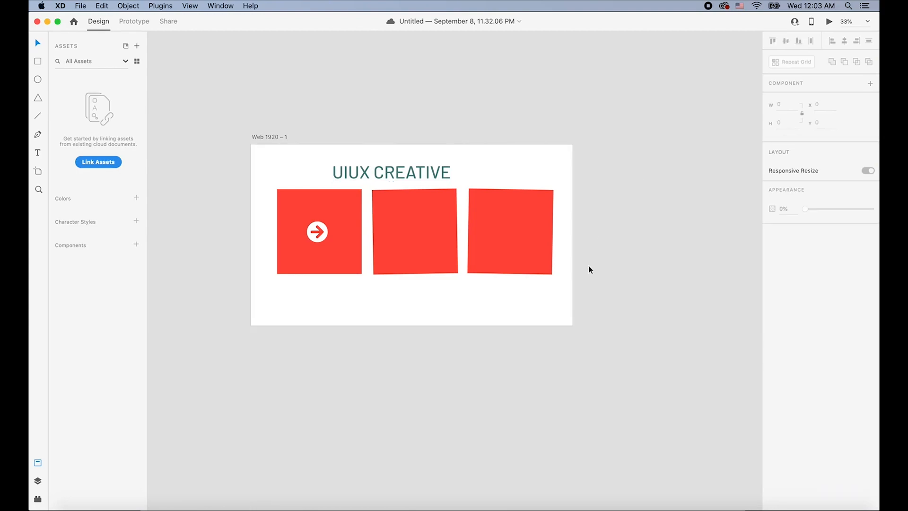
{"action": "left_click", "coordinate": [414, 231]}
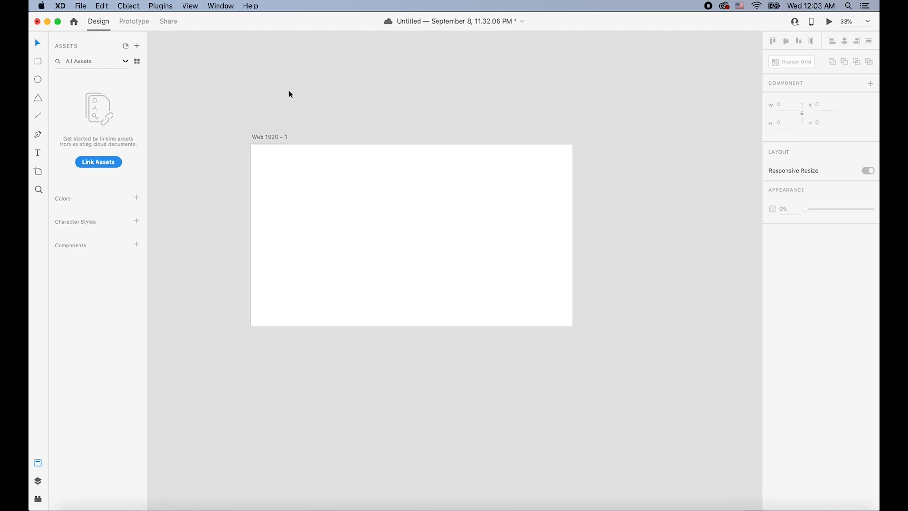
{"action": "left_click", "coordinate": [37, 61]}
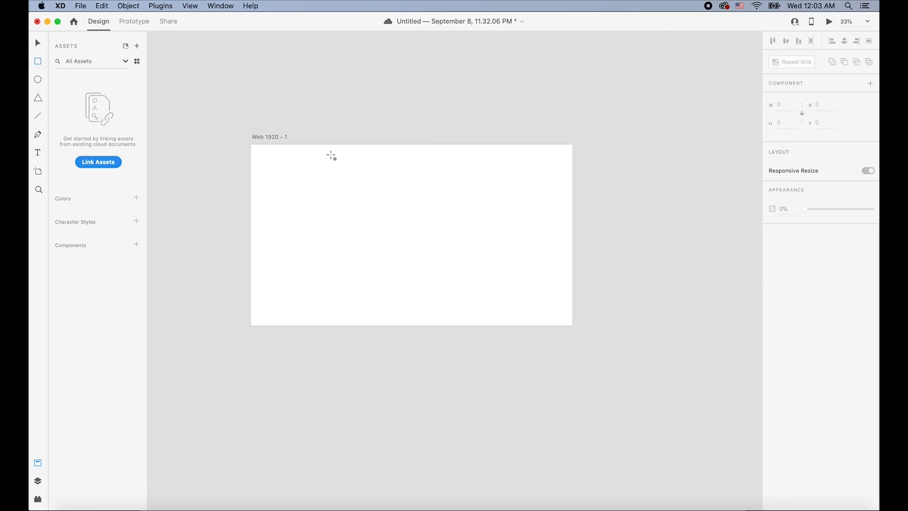